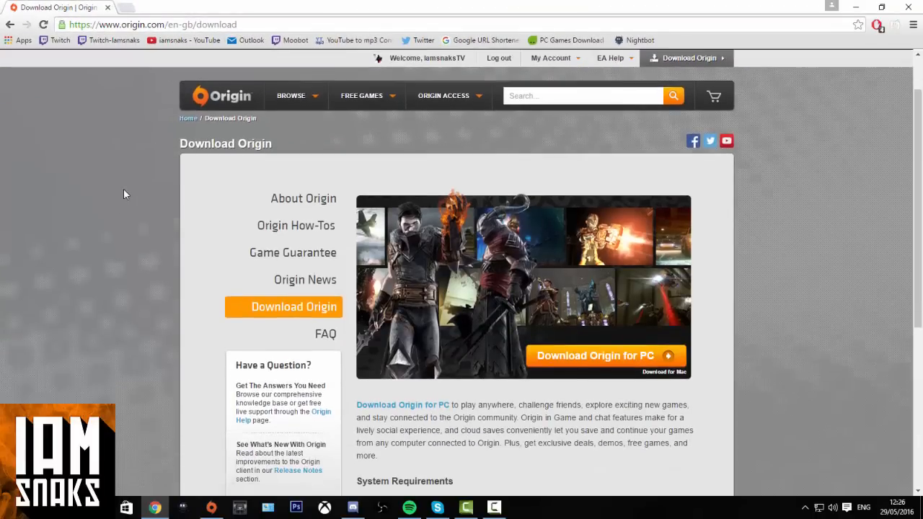
# Enter the account password in the Origin login window and log in to reach the Store page
pyautogui.scroll(-3)
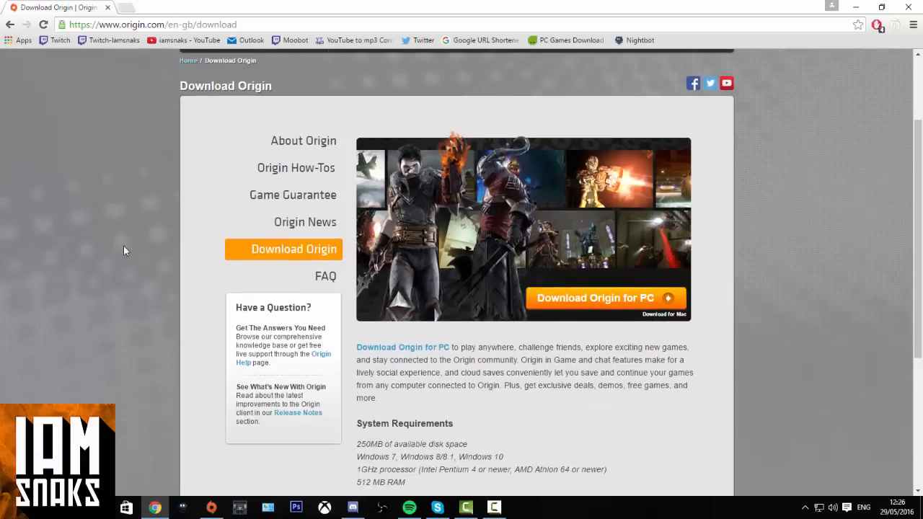
pyautogui.moveTo(545, 308)
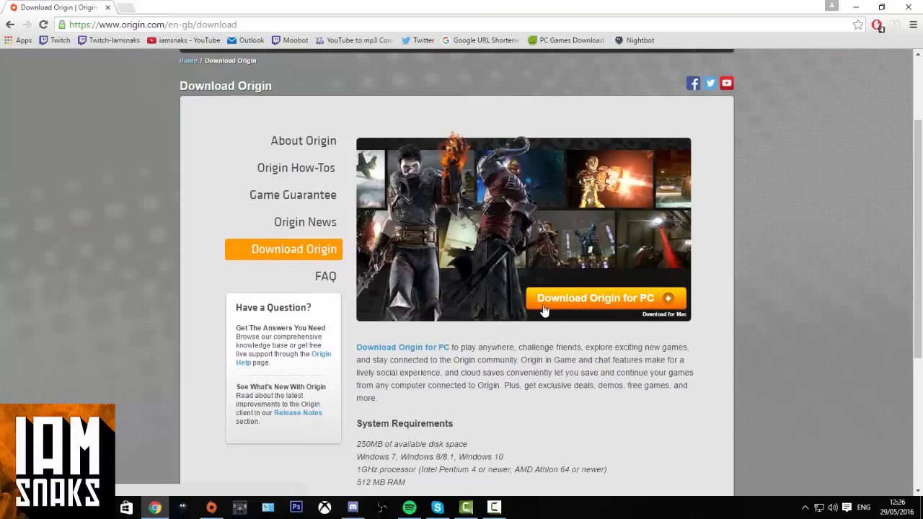
pyautogui.moveTo(577, 308)
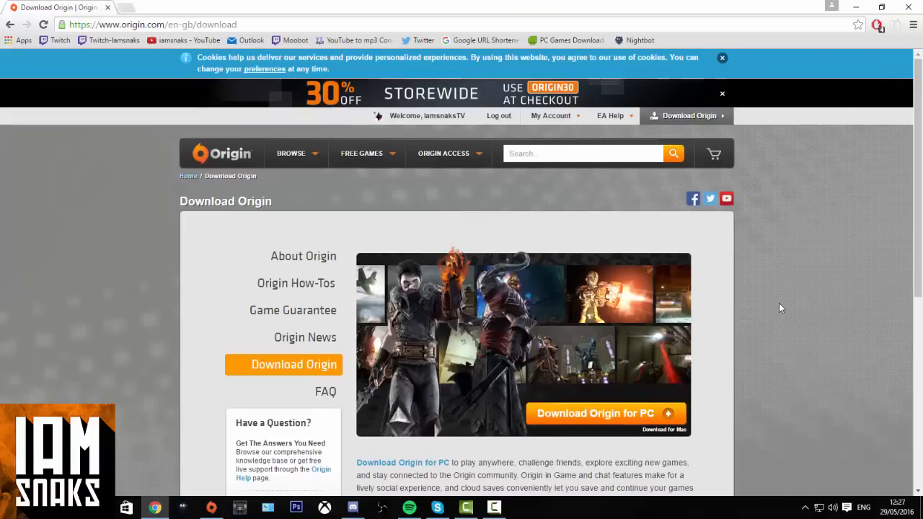
pyautogui.moveTo(778, 306)
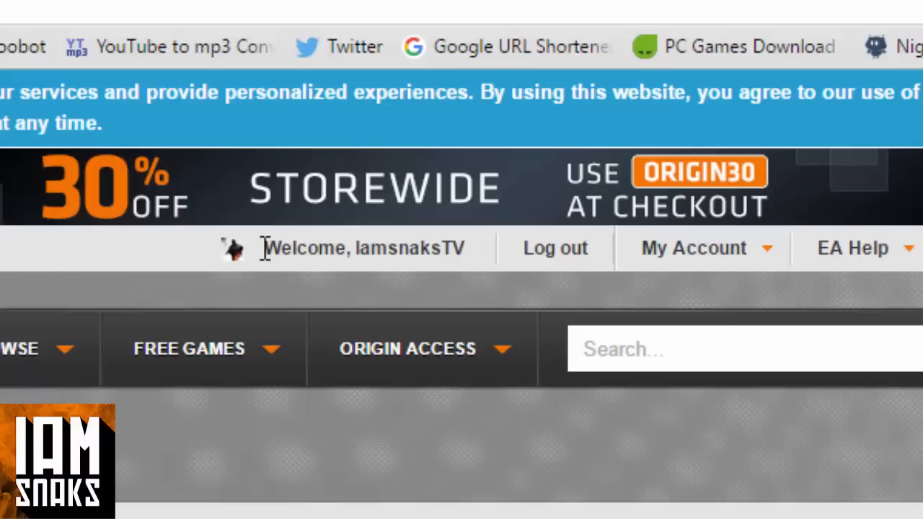
pyautogui.moveTo(265, 248); pyautogui.dragTo(467, 248)
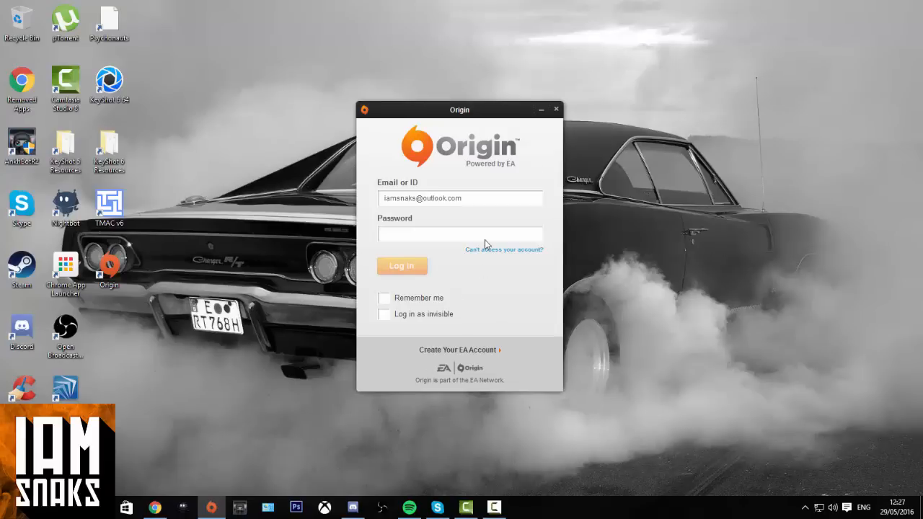
pyautogui.click(126, 507)
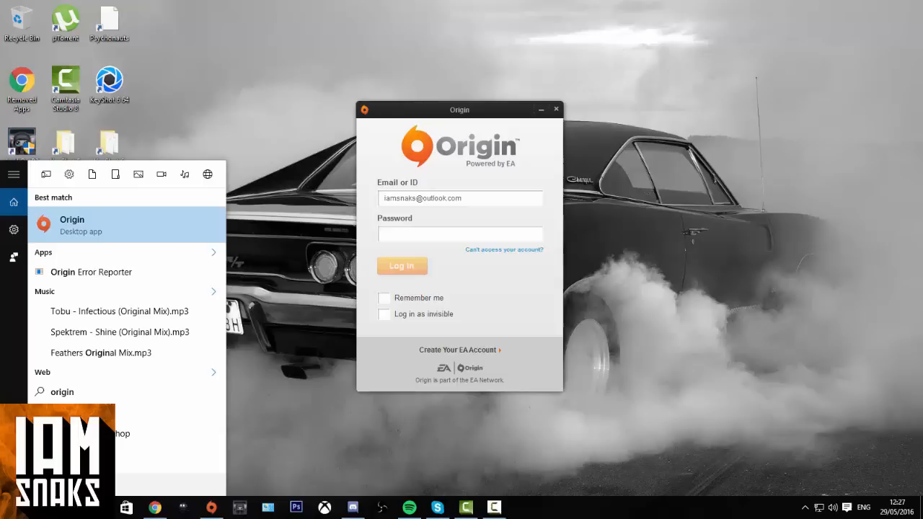
pyautogui.click(458, 233)
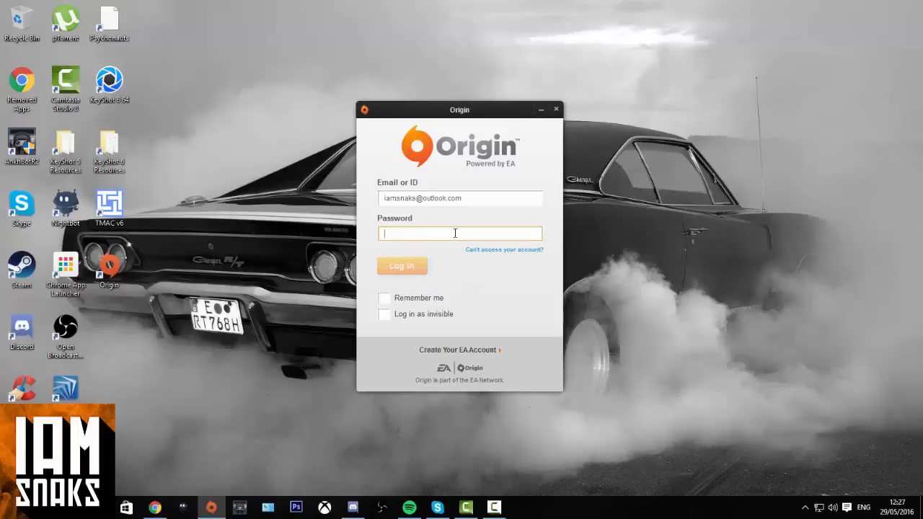
pyautogui.write('password')
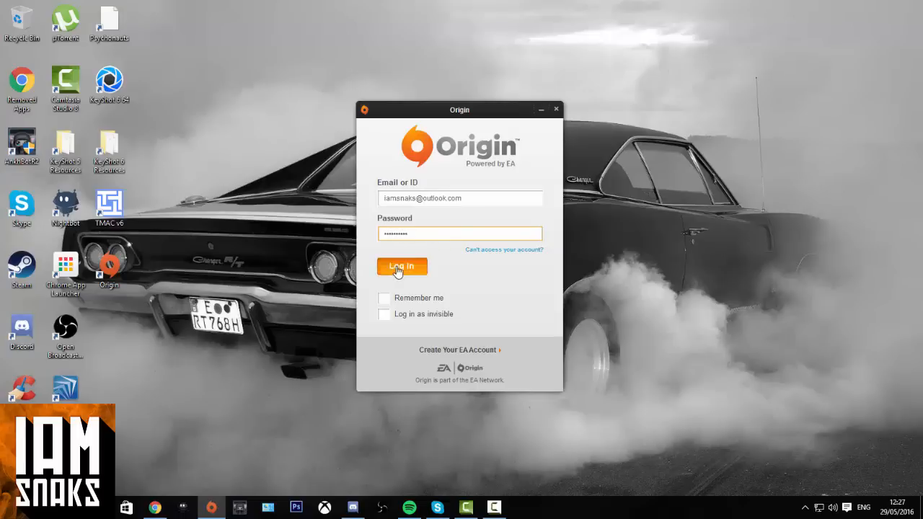
pyautogui.click(401, 265)
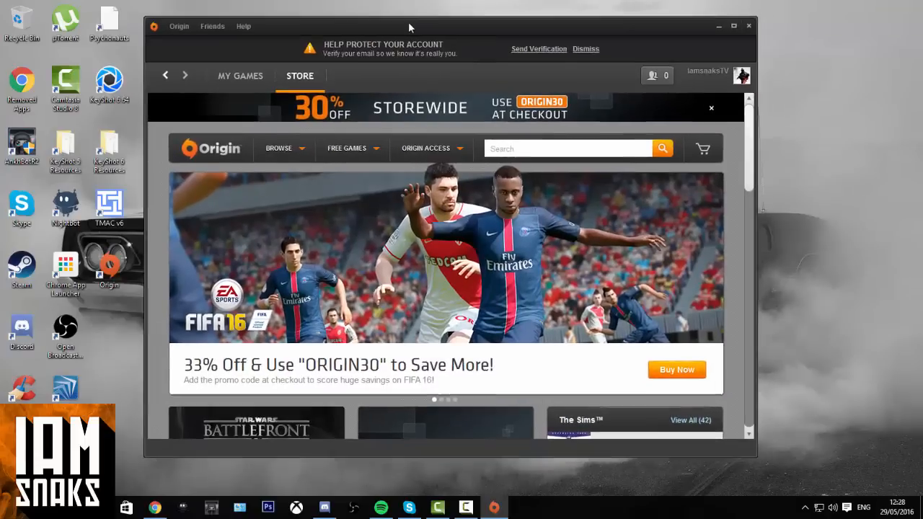
# Bring up the Add a Friend window from the Friends menu, offering Xbox Live and PSN import
pyautogui.click(346, 148)
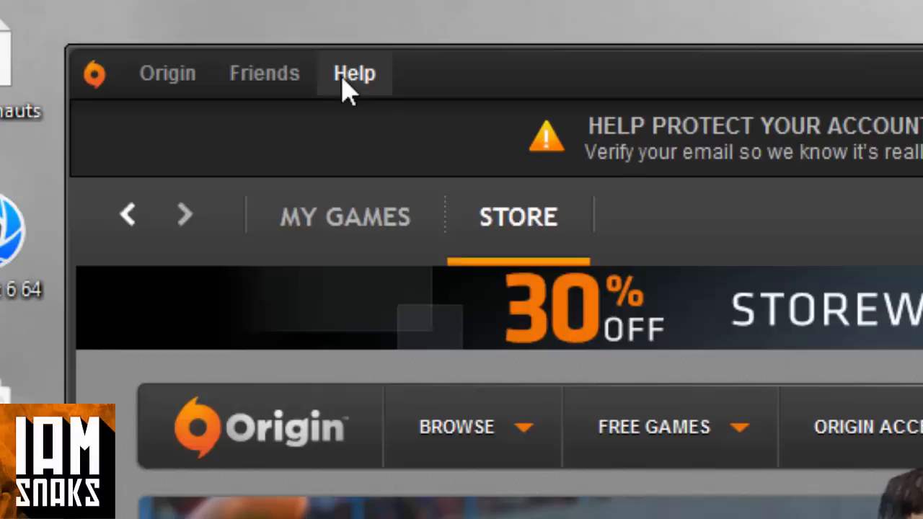
pyautogui.click(264, 72)
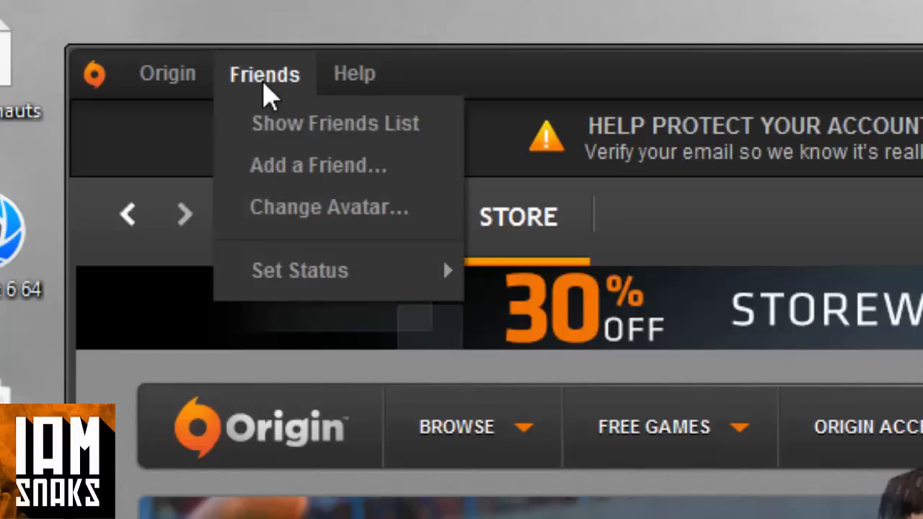
pyautogui.moveTo(253, 202)
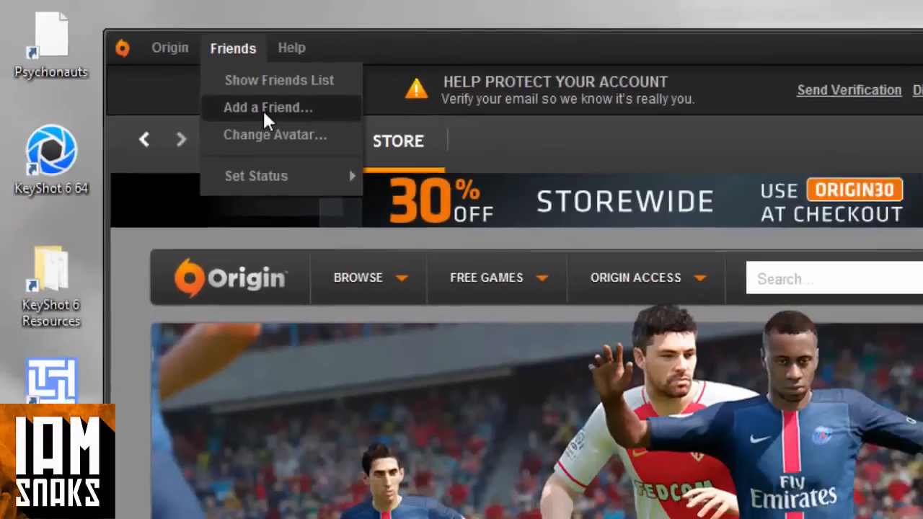
pyautogui.click(269, 107)
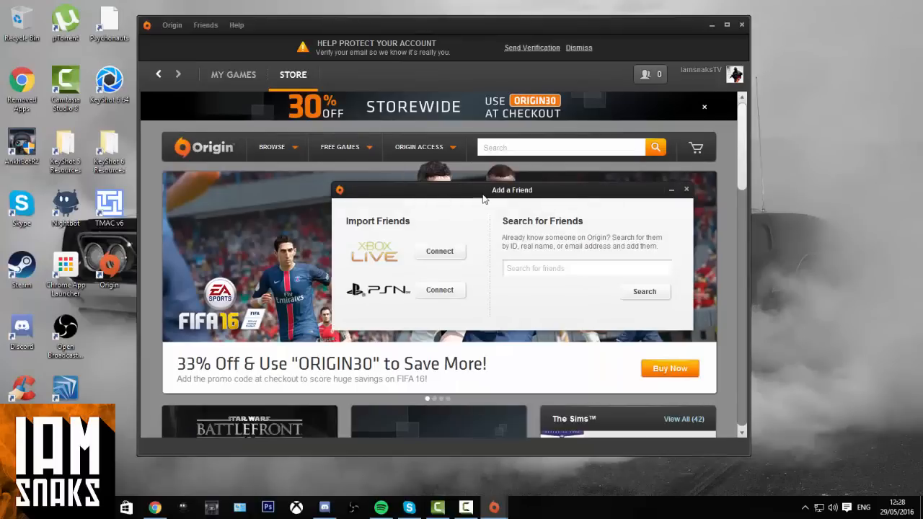
# Centre the Add a Friend window and choose Connect for Xbox Live under Import Friends
pyautogui.moveTo(512, 190); pyautogui.dragTo(444, 184)
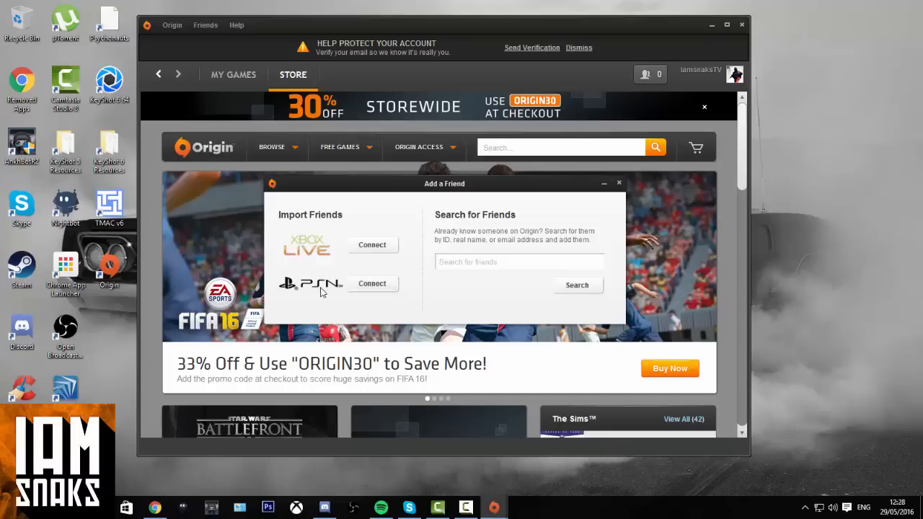
pyautogui.moveTo(326, 242)
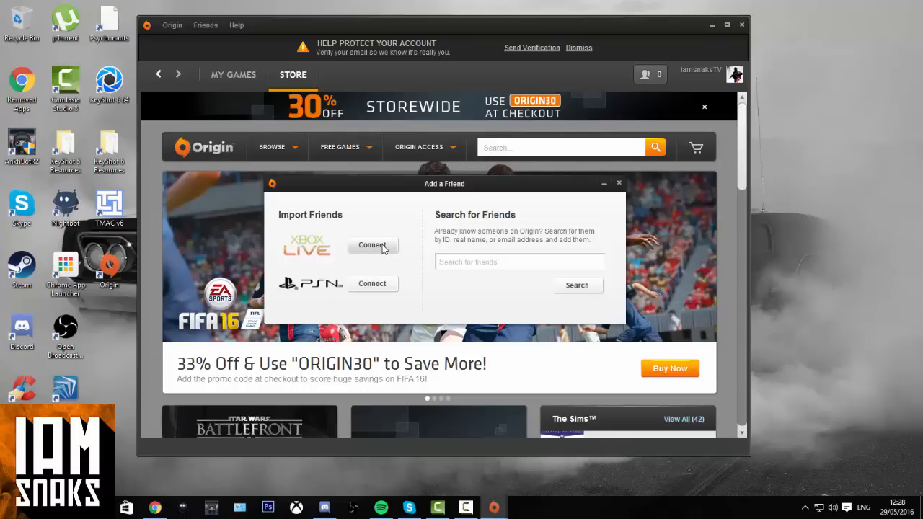
pyautogui.click(372, 245)
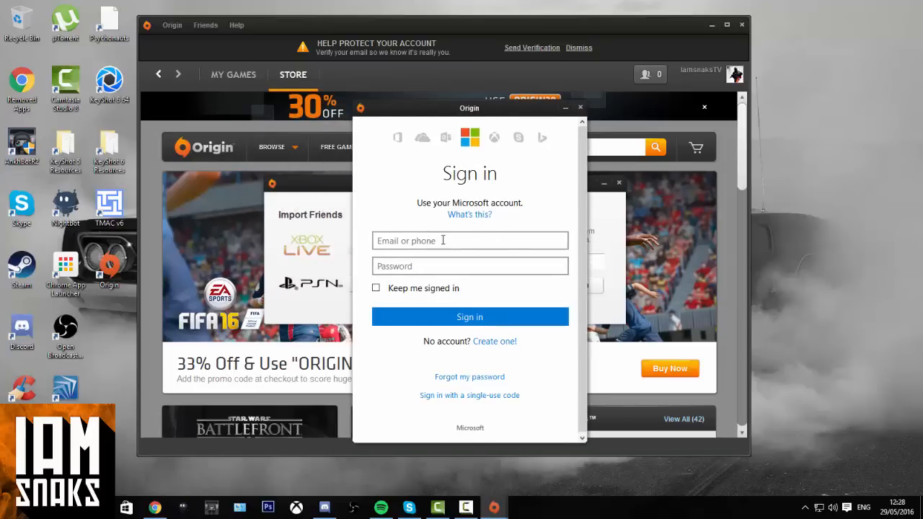
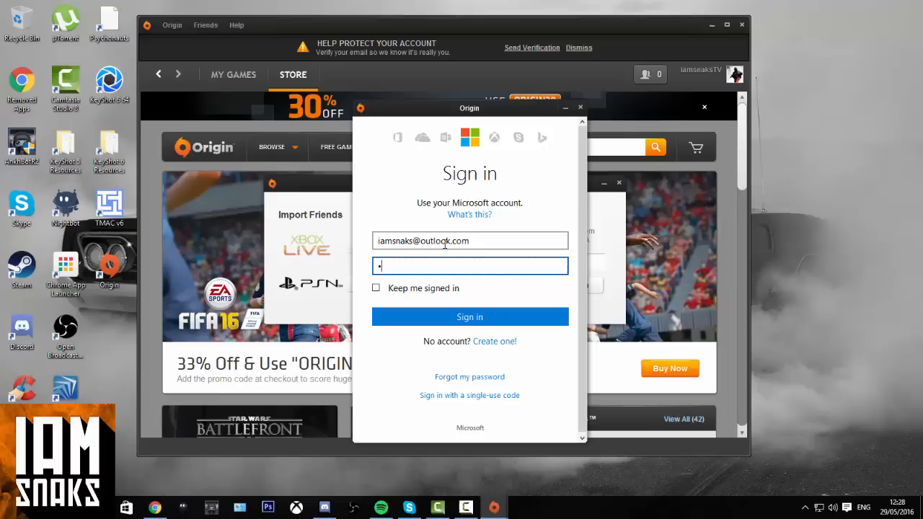
pyautogui.write('password')
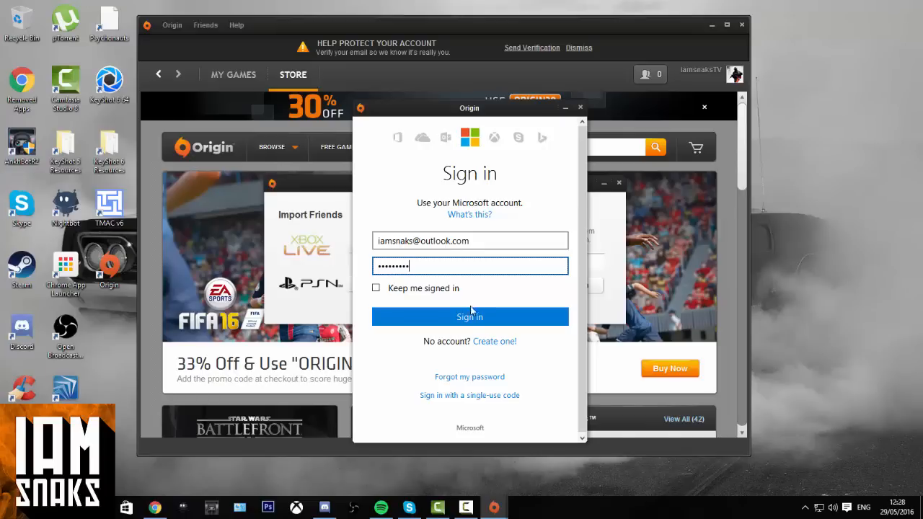
pyautogui.click(470, 317)
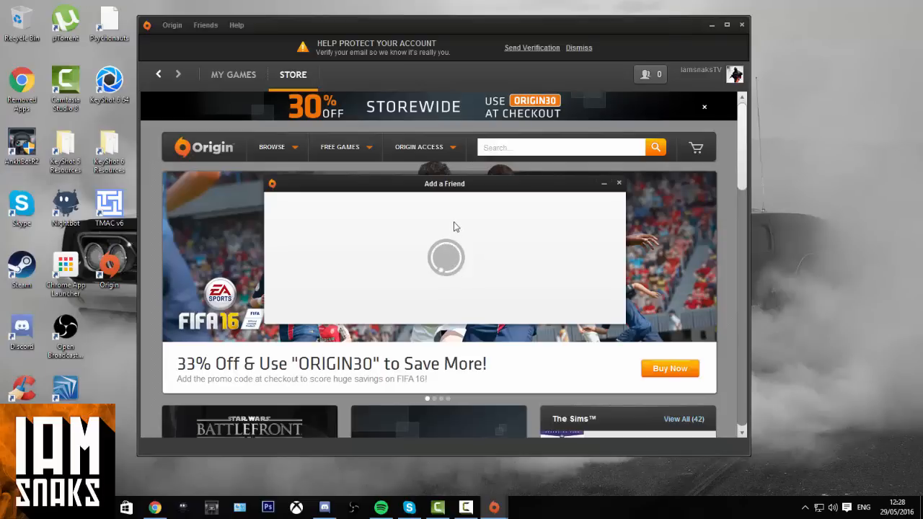
pyautogui.moveTo(424, 190)
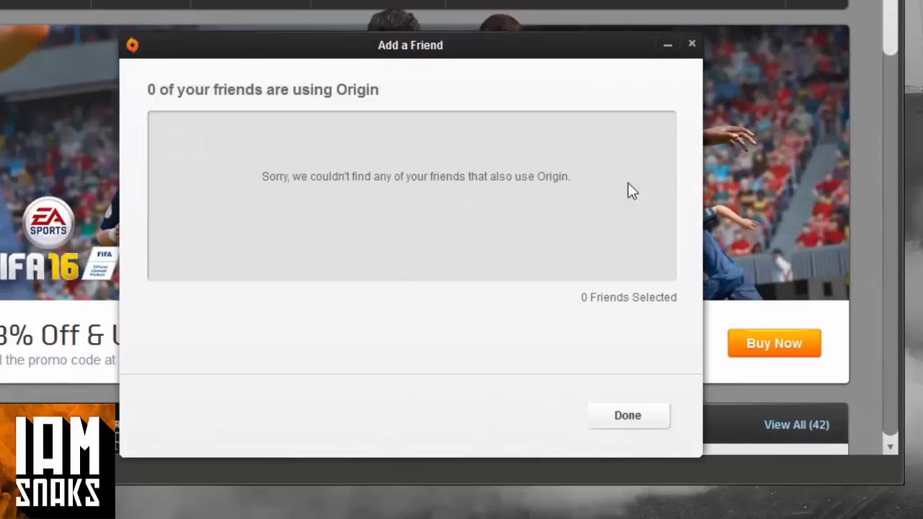
pyautogui.moveTo(562, 160)
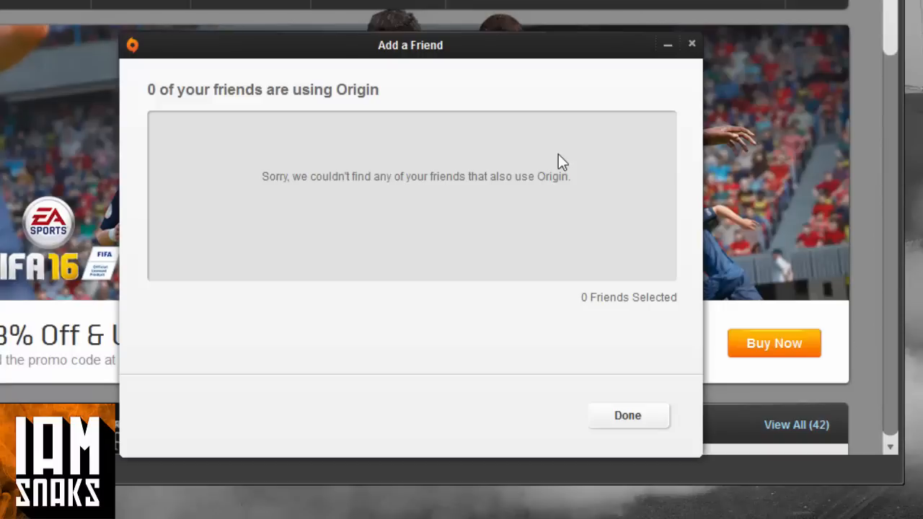
pyautogui.moveTo(580, 191)
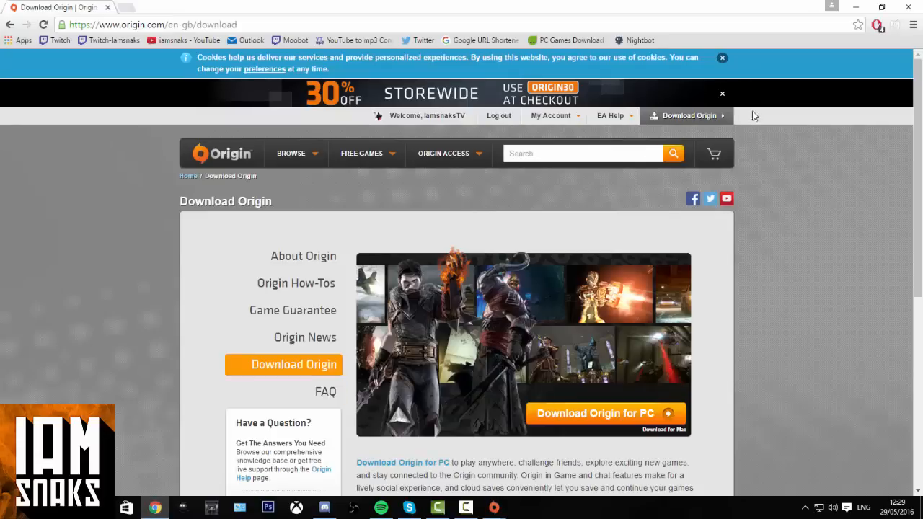
# Go to the EA account's Order History page from the My Account menu
pyautogui.click(551, 115)
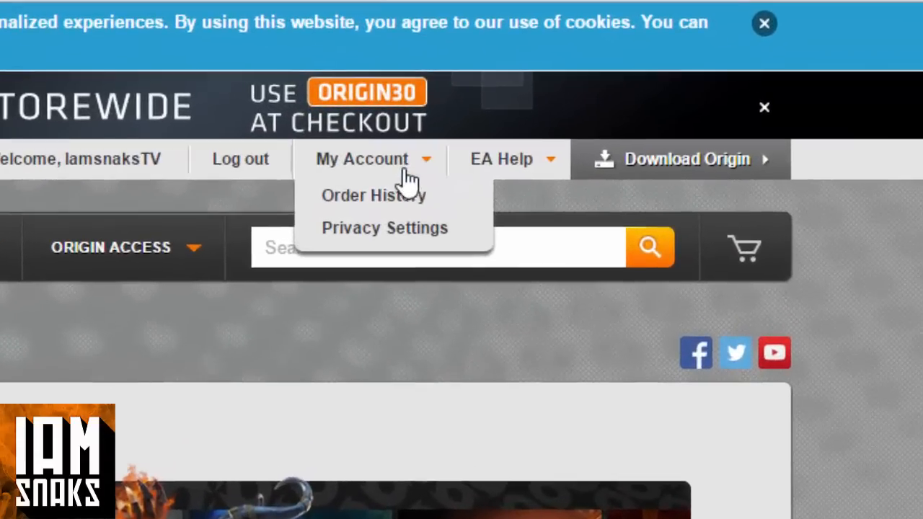
pyautogui.moveTo(383, 205)
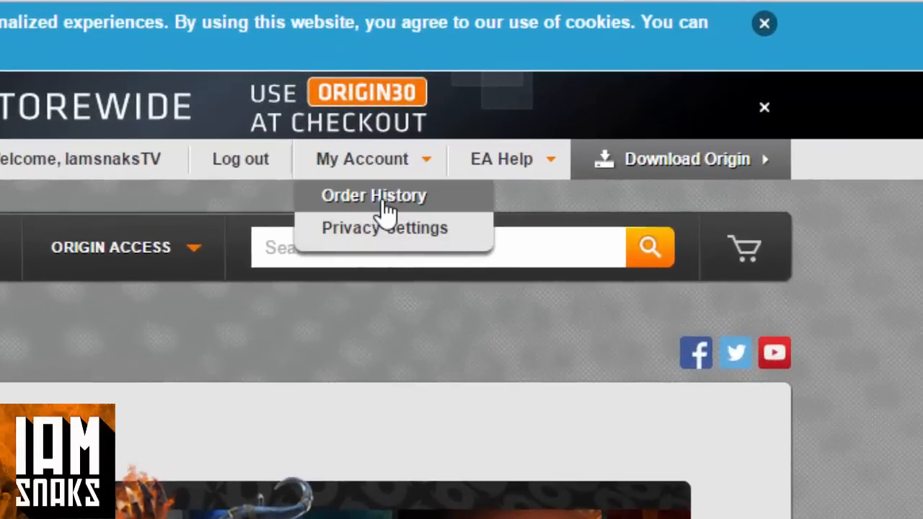
pyautogui.click(374, 196)
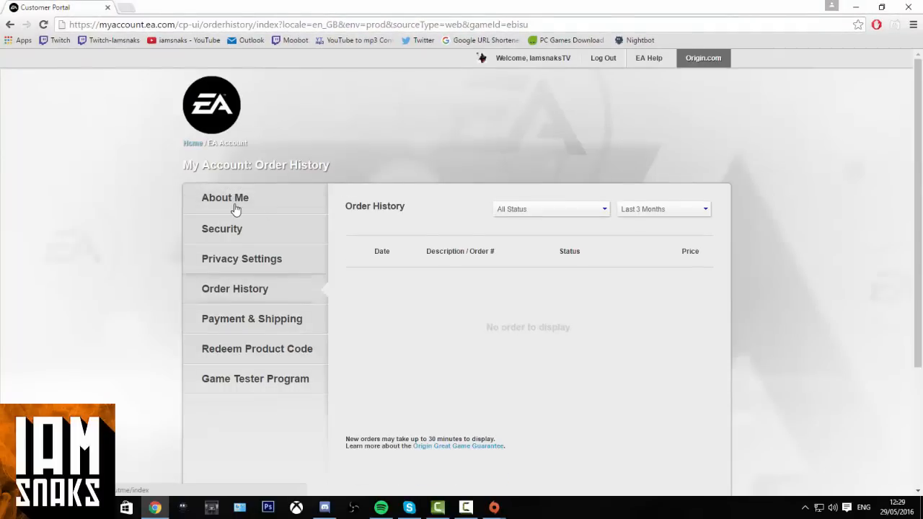
# View the About Me page's Connected Accounts section listing Xbox 360 and Xbox One
pyautogui.click(225, 198)
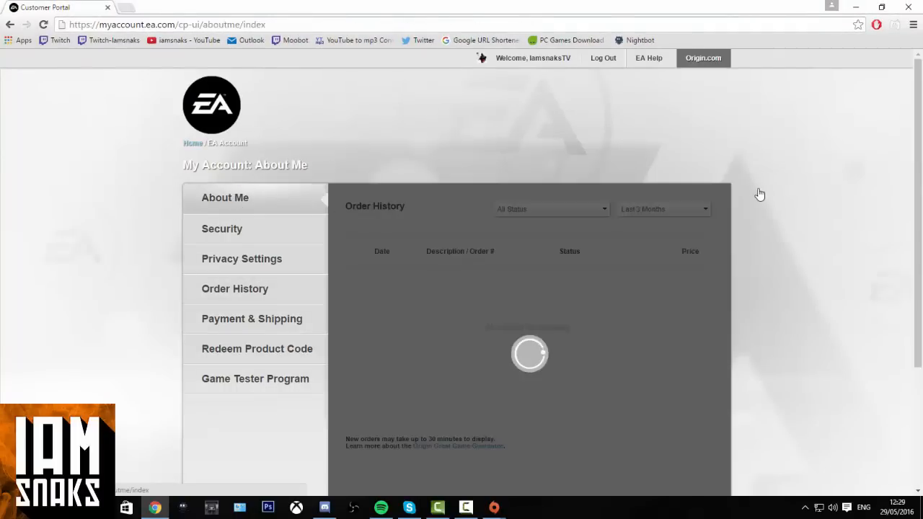
pyautogui.scroll(-3)
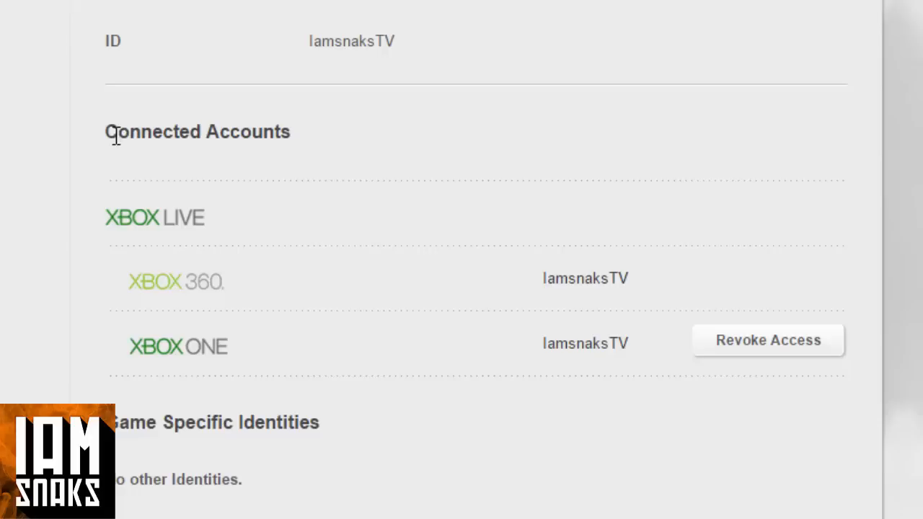
pyautogui.moveTo(211, 334)
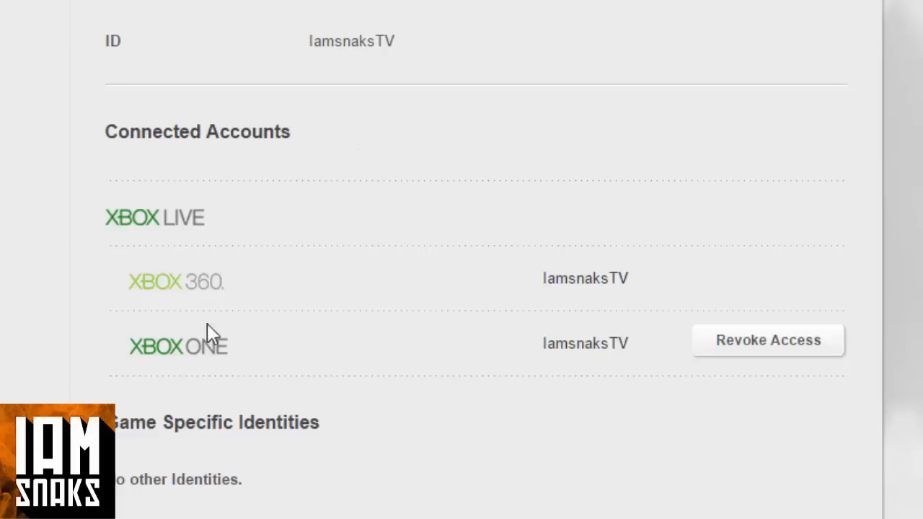
pyautogui.moveTo(231, 343)
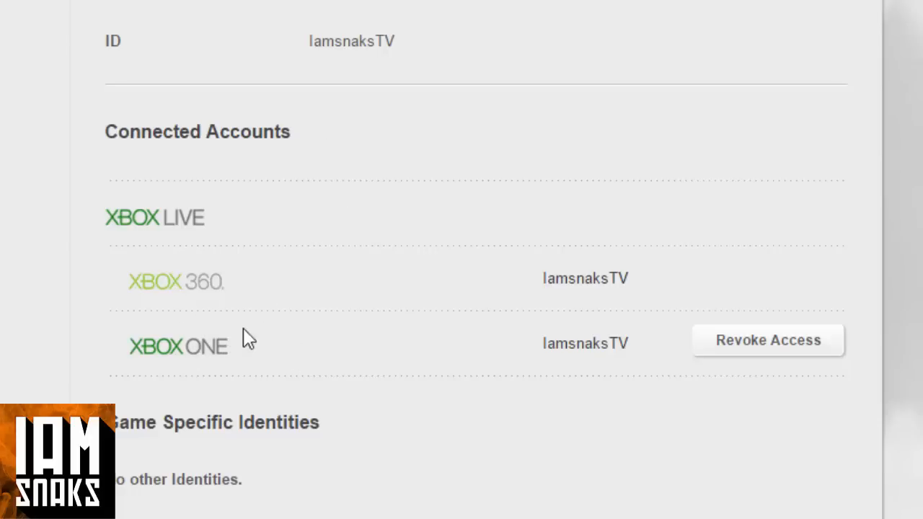
pyautogui.moveTo(357, 367)
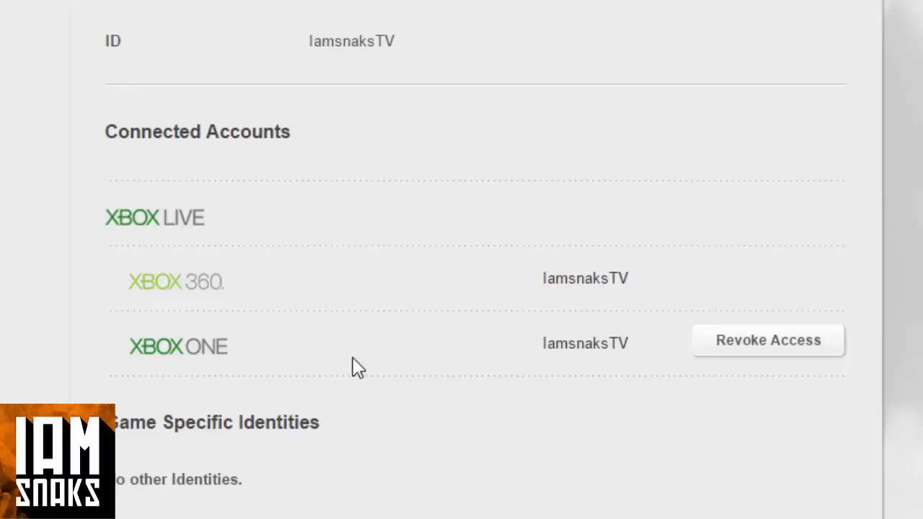
pyautogui.moveTo(181, 382)
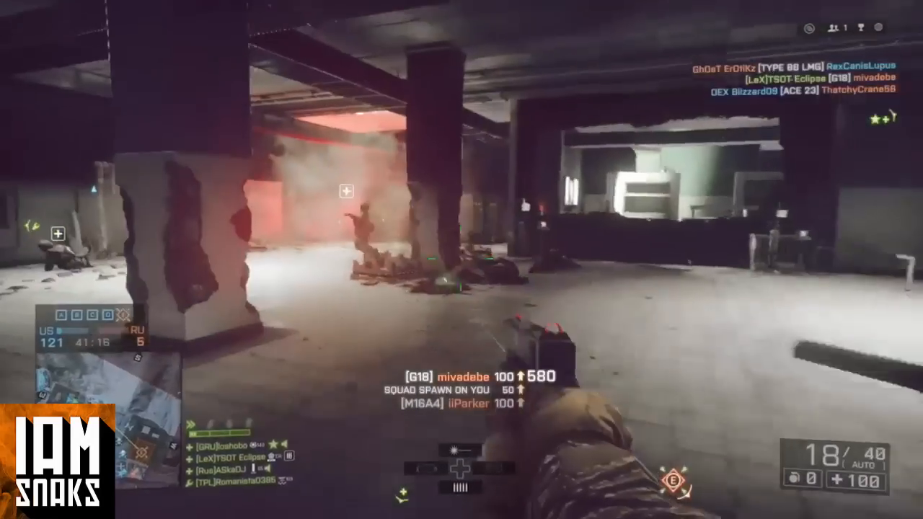
# Show the Scoreboard overlay during the Battlefield 4 Conquest match
pyautogui.press('tab')
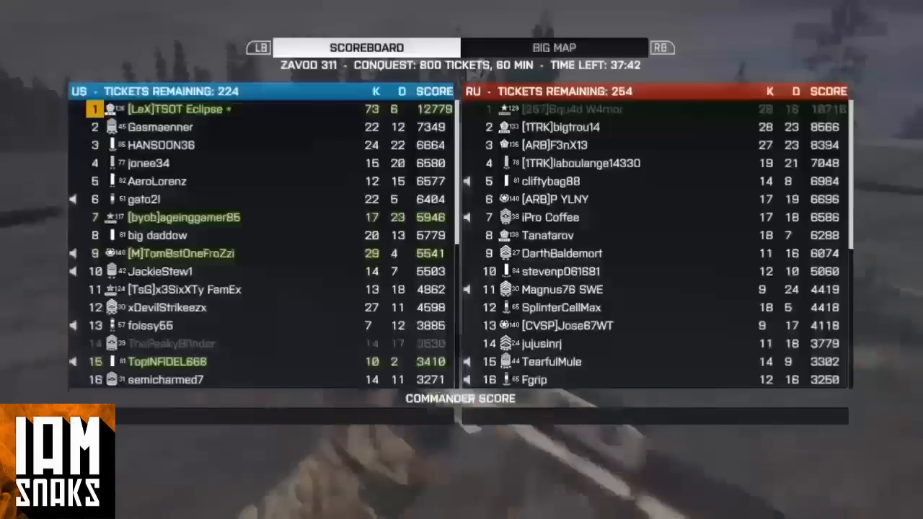